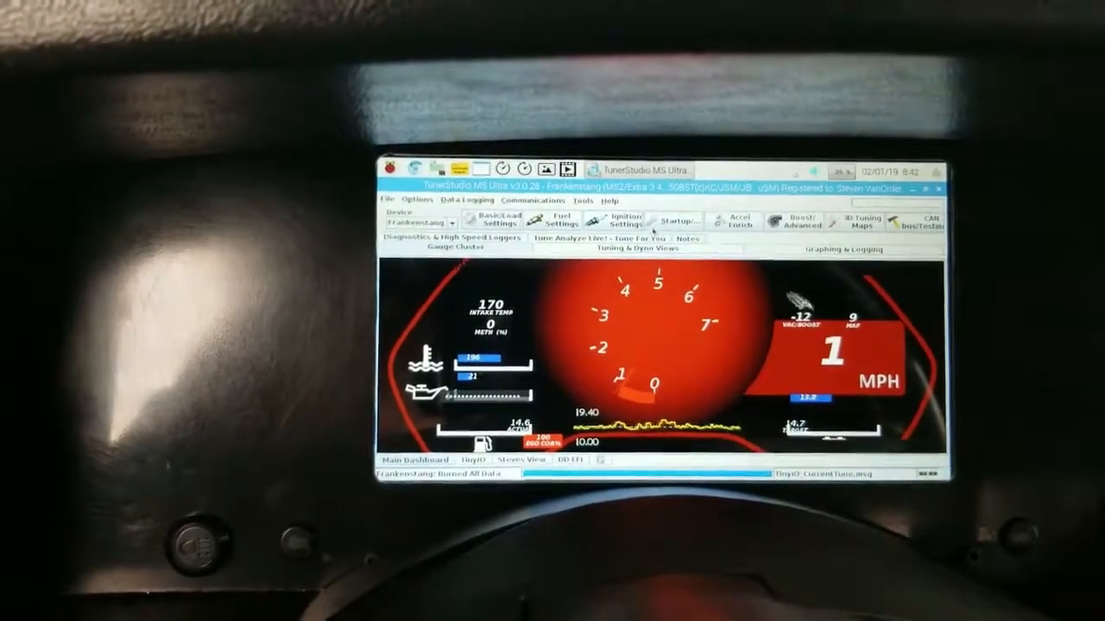
Open and review the idle control settings under startup and idle, then close them.
click(681, 220)
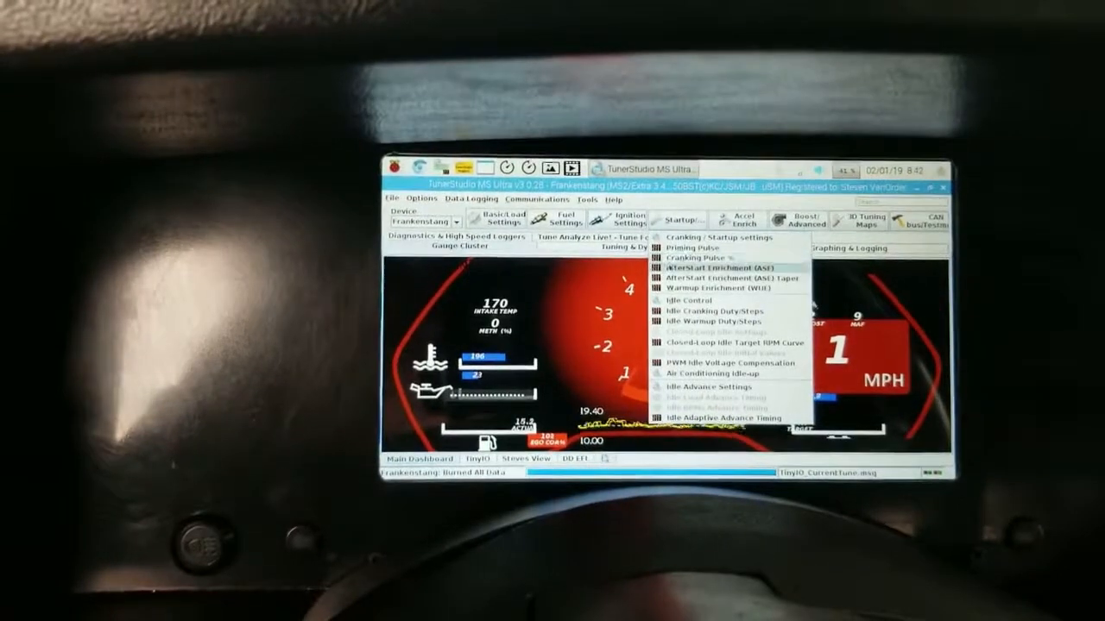
click(688, 299)
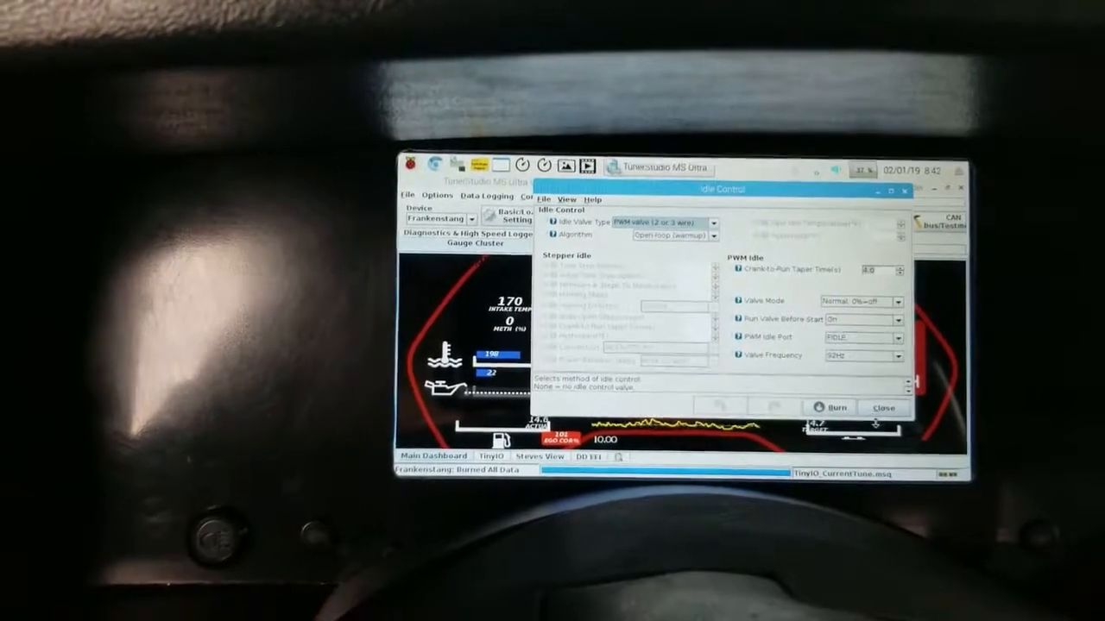
click(883, 408)
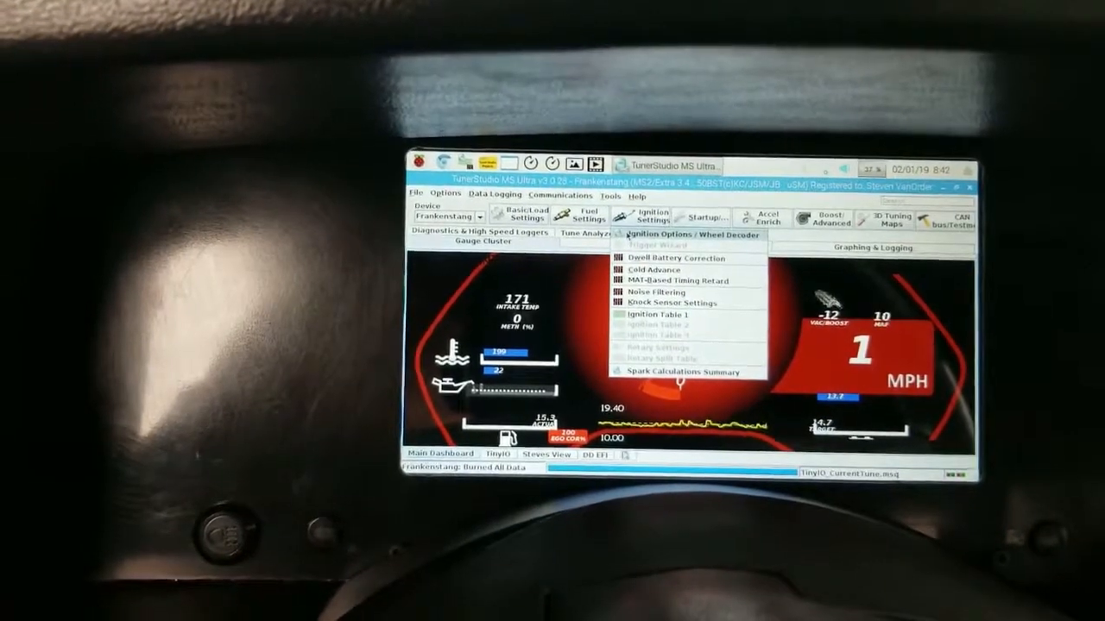
click(677, 235)
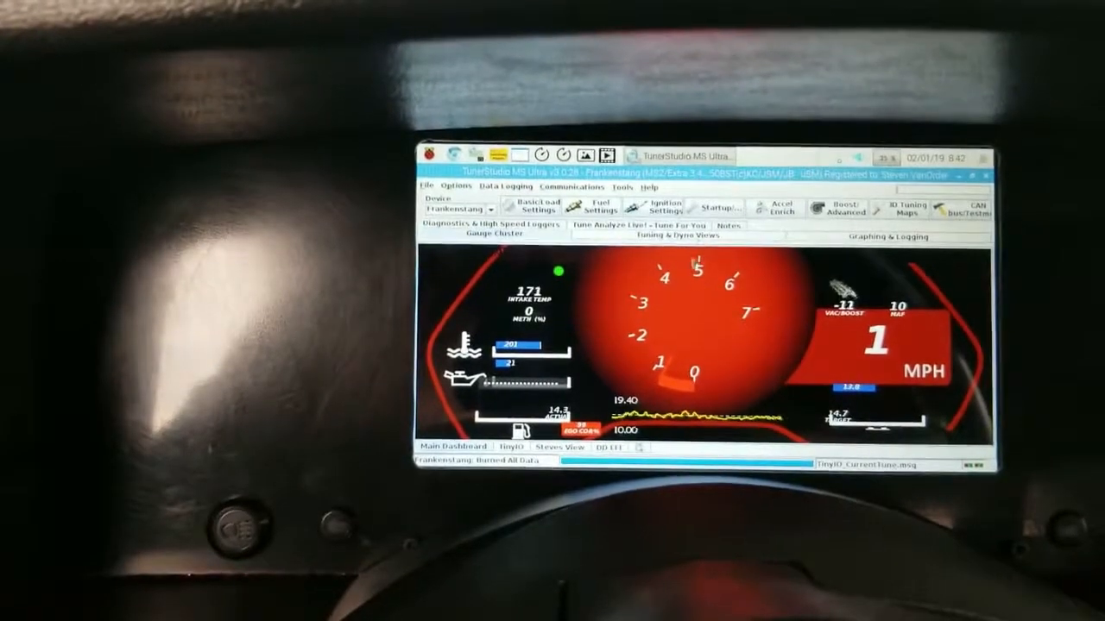
click(724, 208)
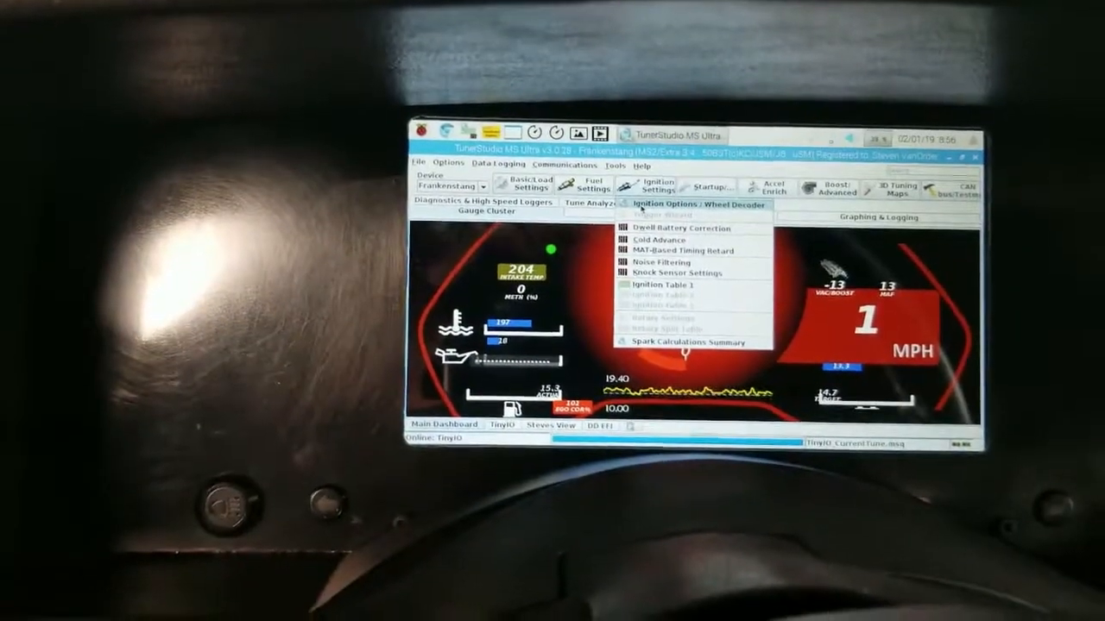
Start and save a new data log, then view Ignition Options showing fixed 16-degree timing.
click(594, 183)
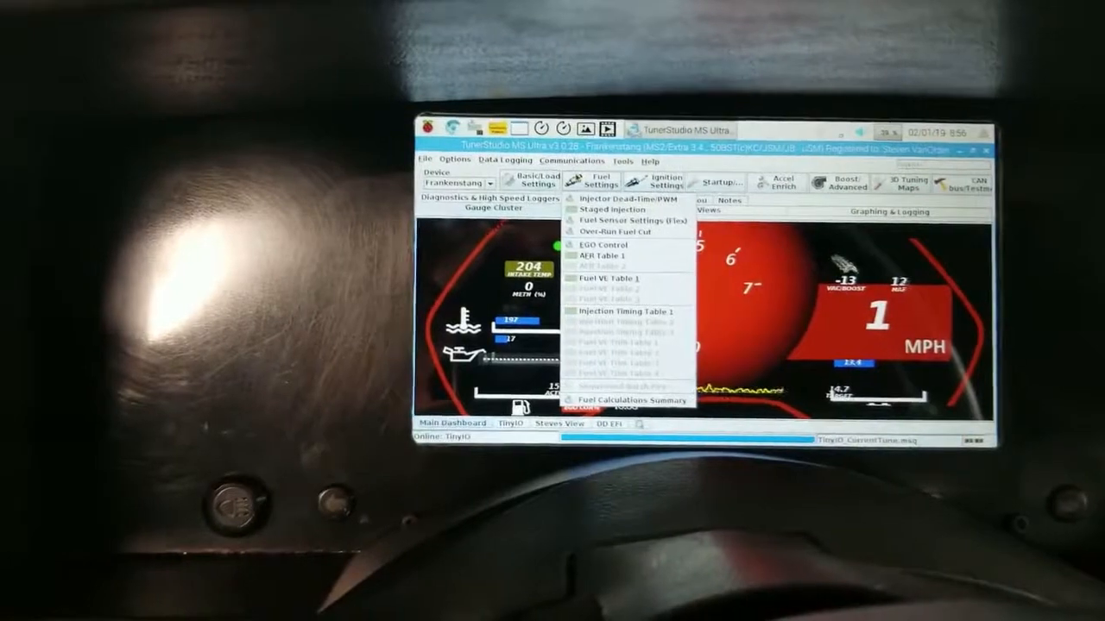
click(507, 161)
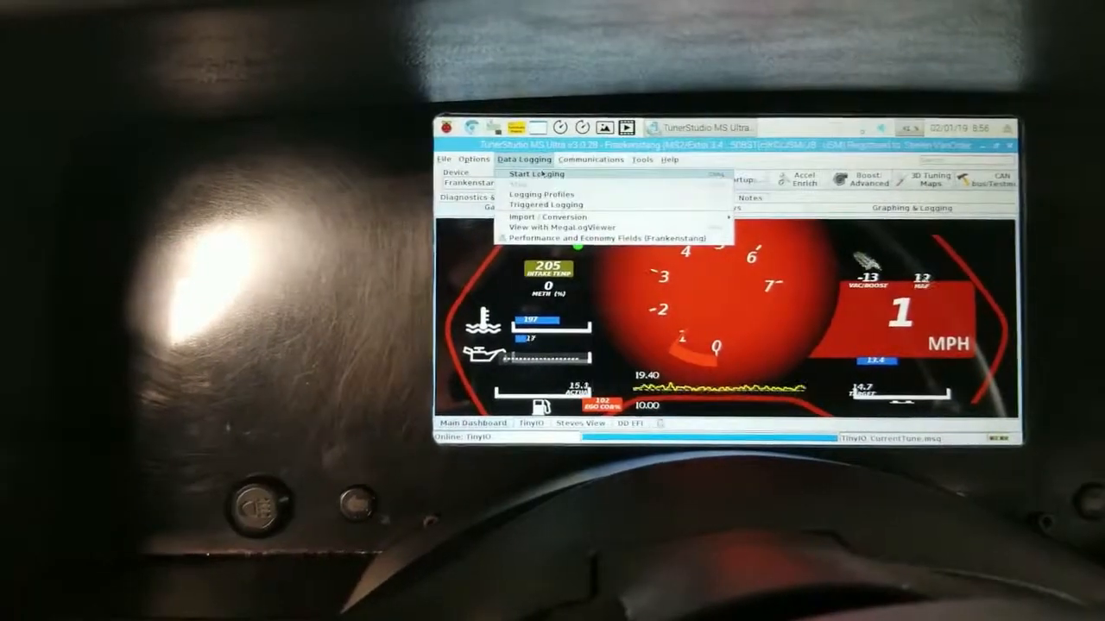
click(525, 175)
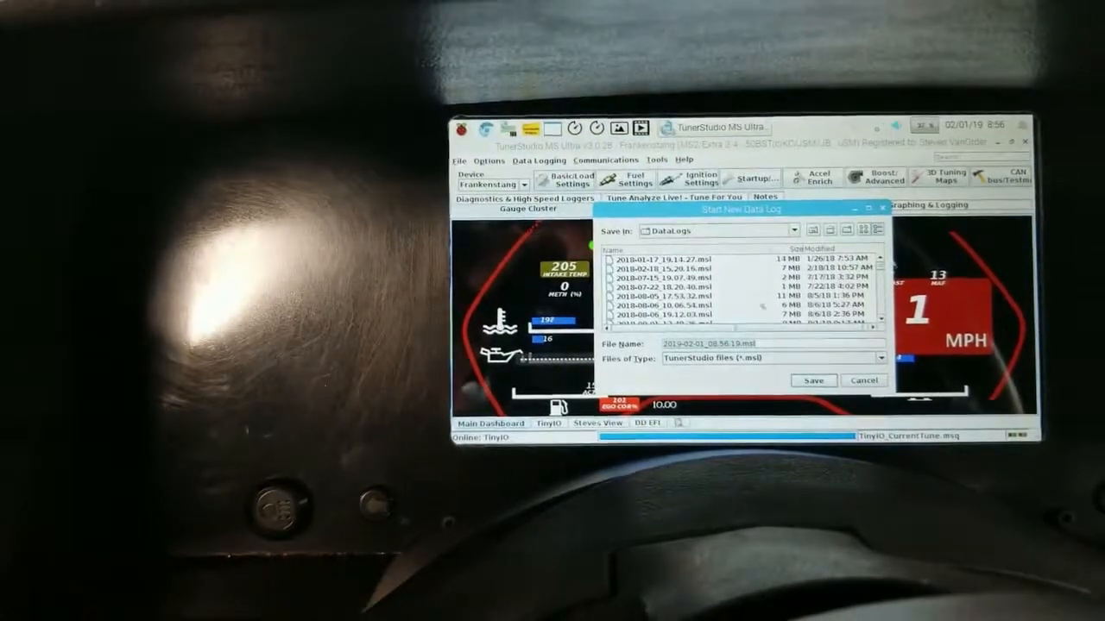
click(813, 379)
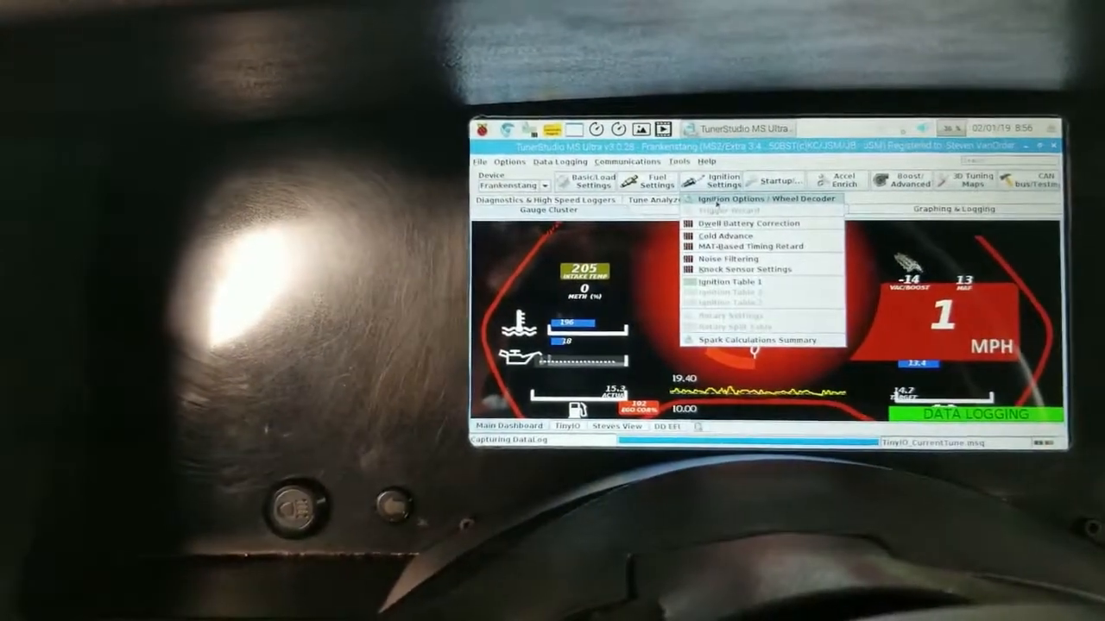
click(750, 199)
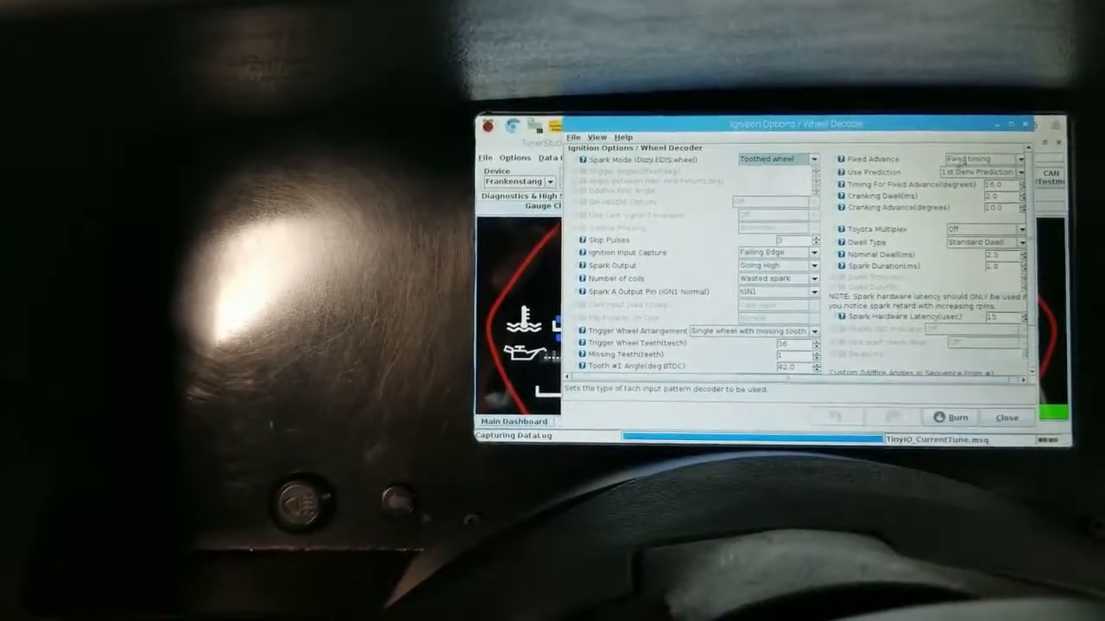